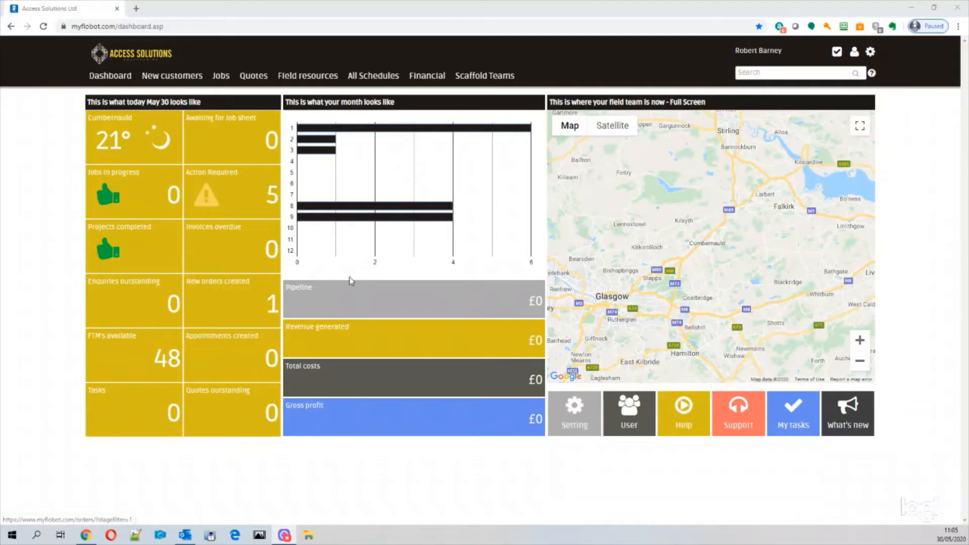
pyautogui.moveTo(516, 244)
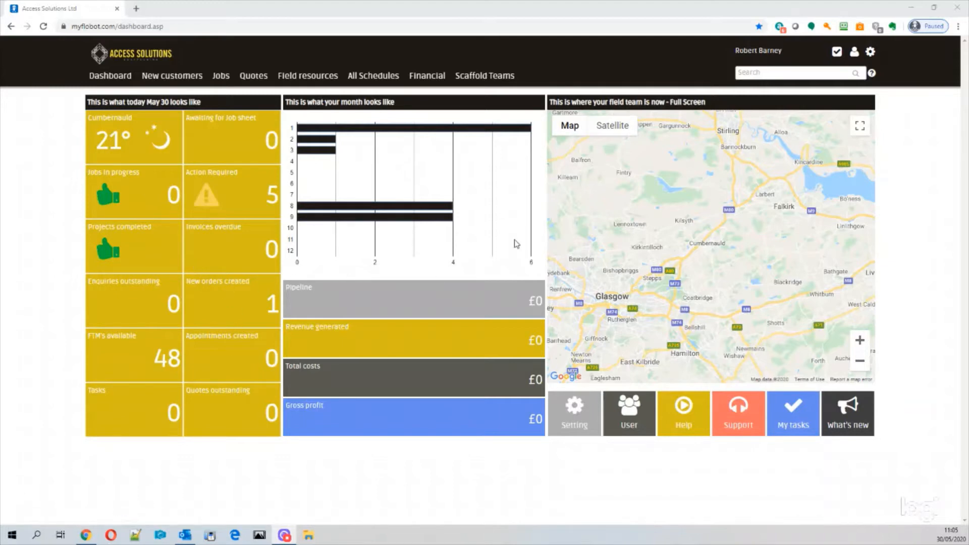
pyautogui.moveTo(393, 229)
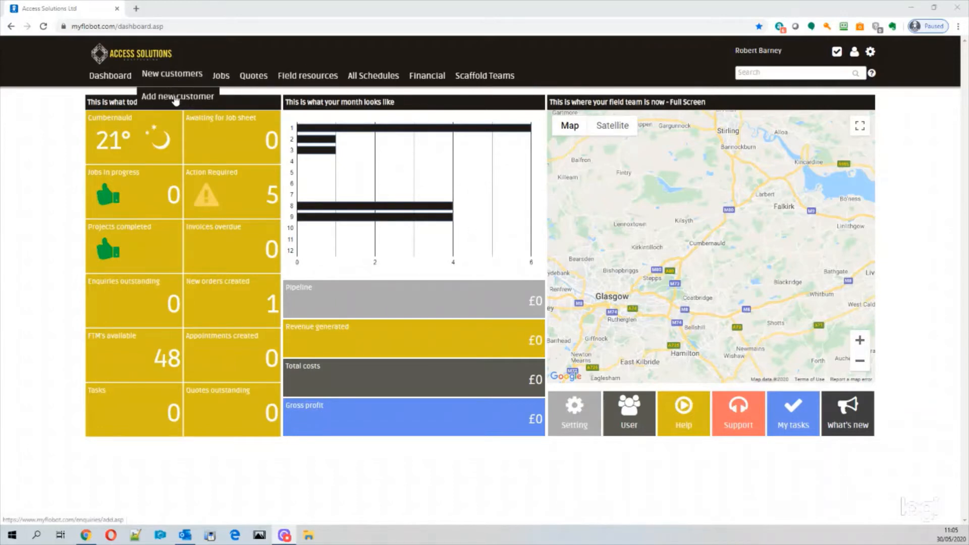
pyautogui.click(177, 97)
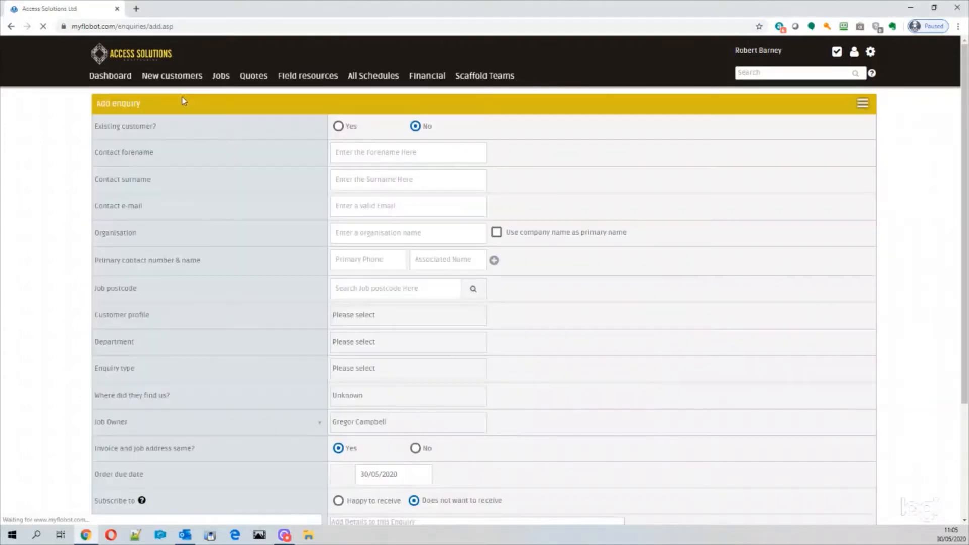
pyautogui.click(408, 152)
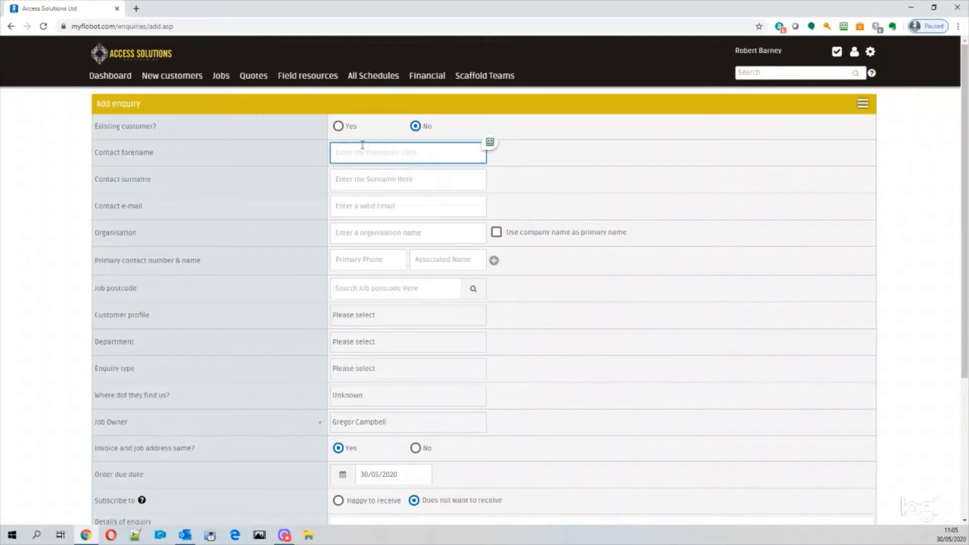
pyautogui.write('Rando')
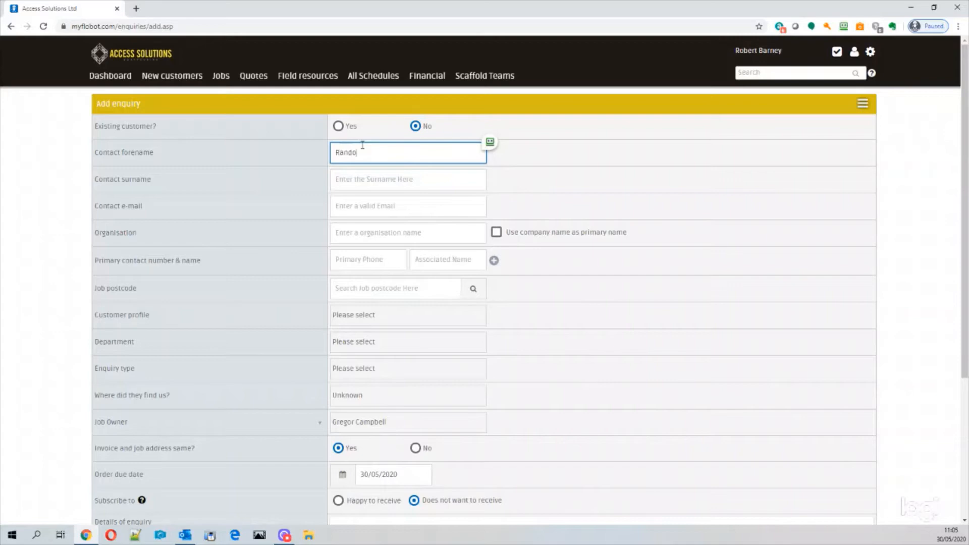
pyautogui.write('l')
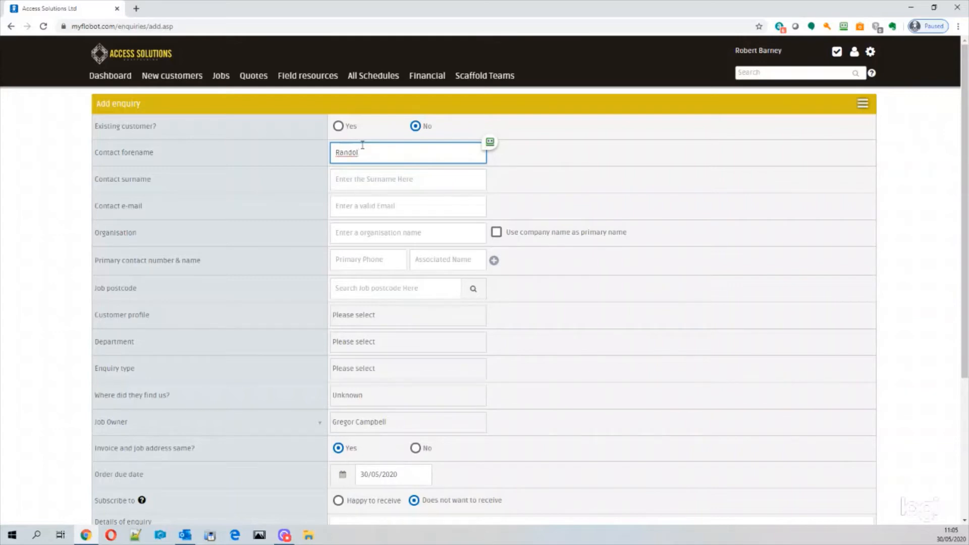
pyautogui.write('ph')
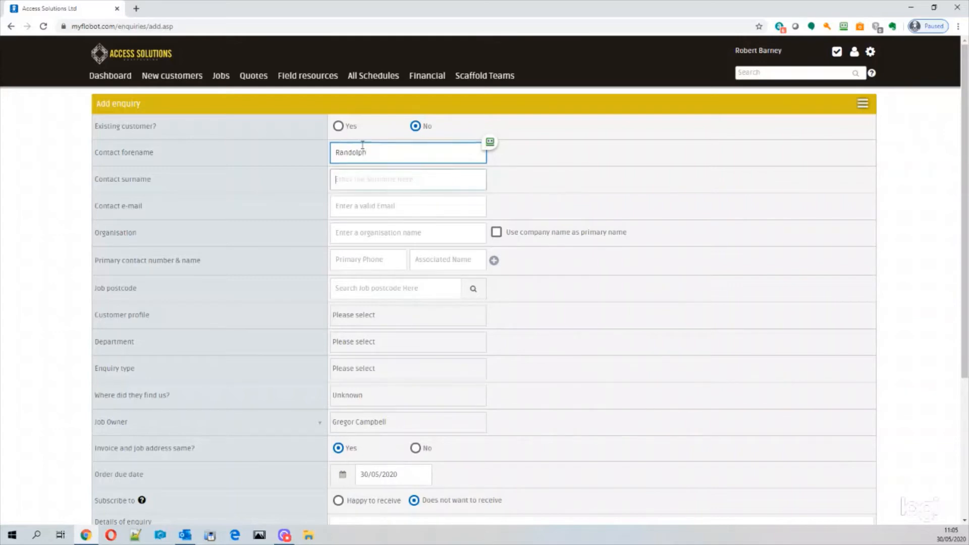
pyautogui.write('Turpin')
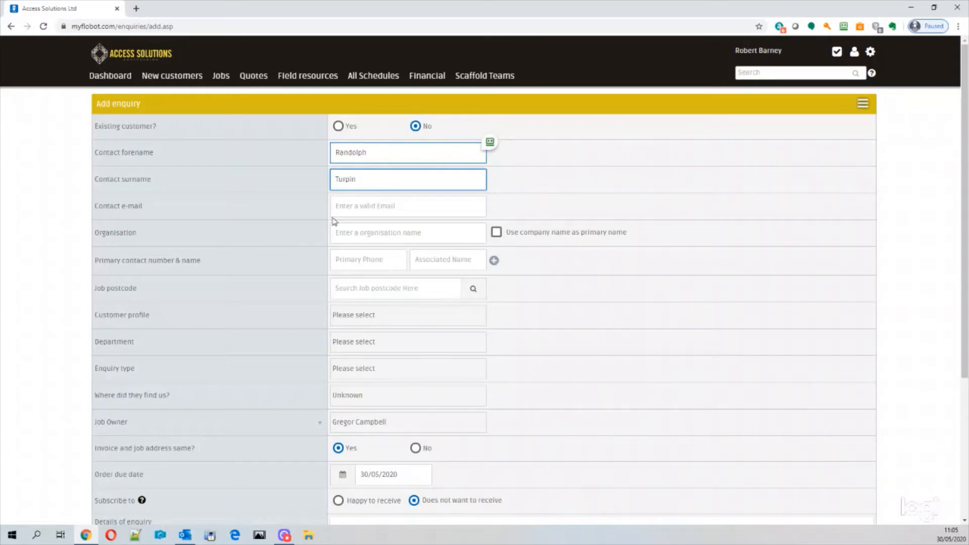
# Enter the contact's e-mail address and the organisation name.
pyautogui.write('In')
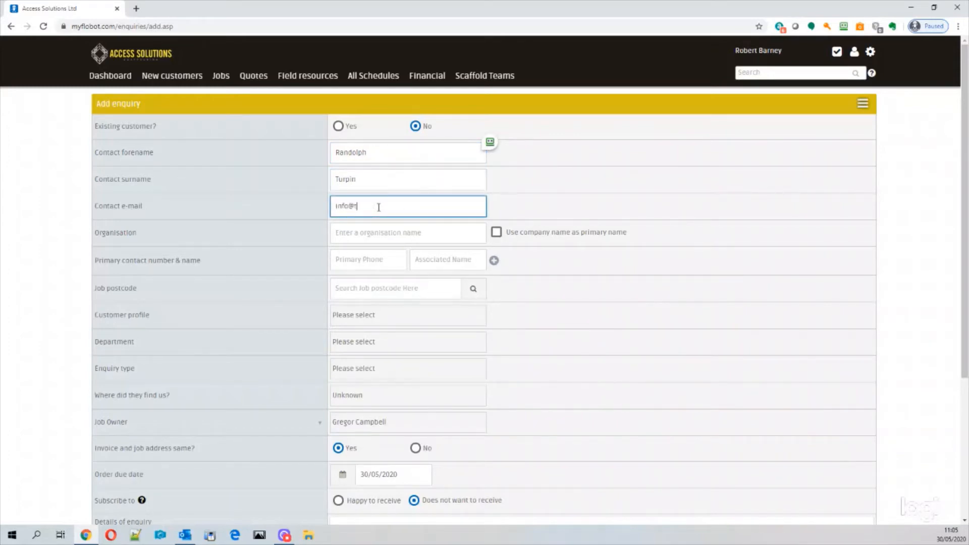
pyautogui.write('t')
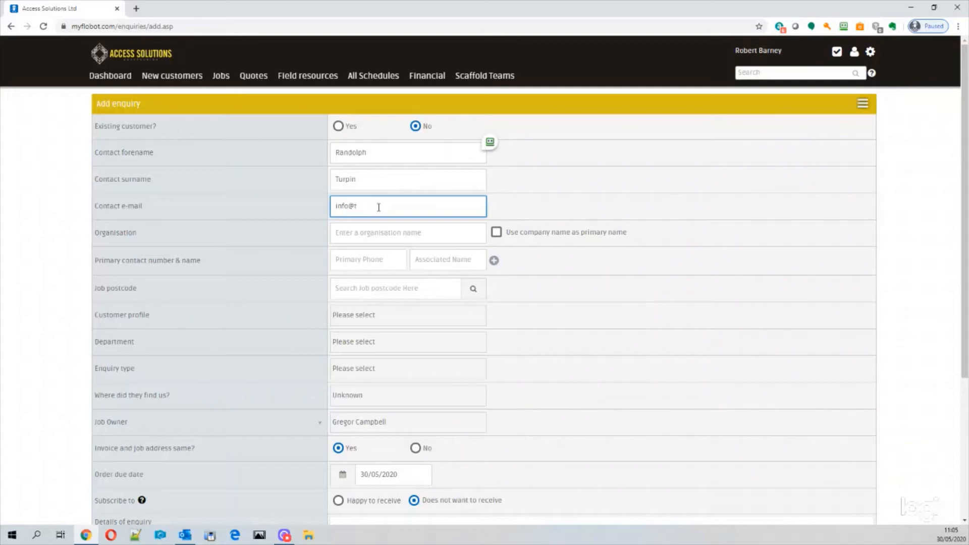
pyautogui.write('urpin.co.uk')
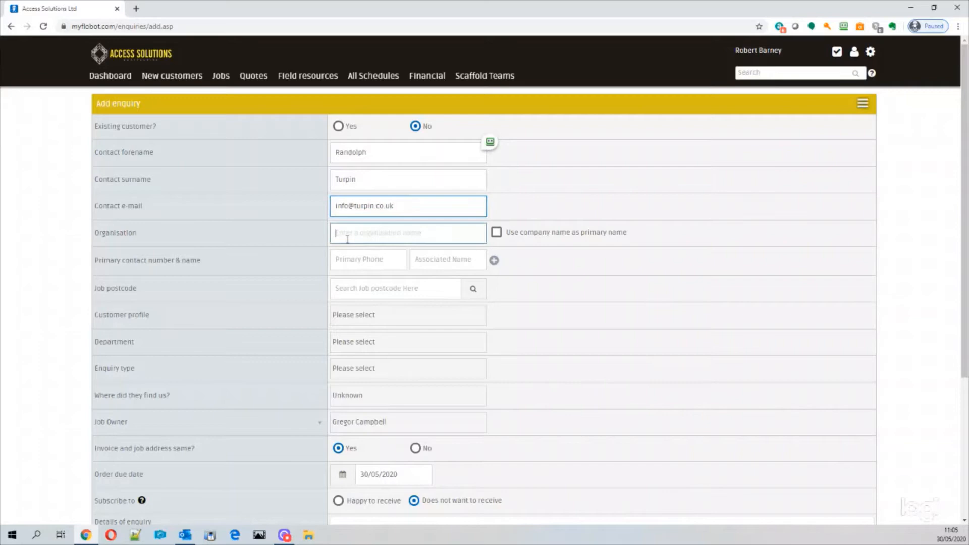
pyautogui.write('Raj')
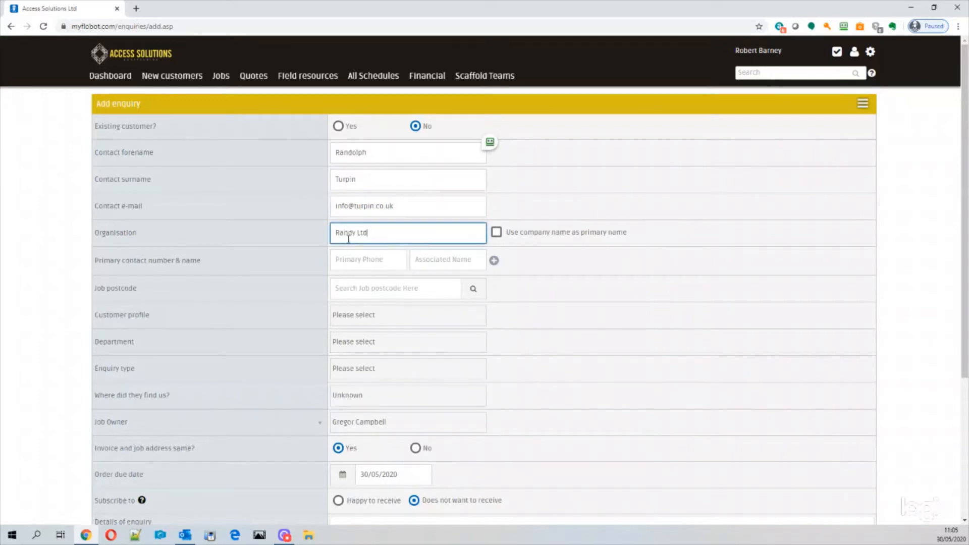
pyautogui.click(368, 260)
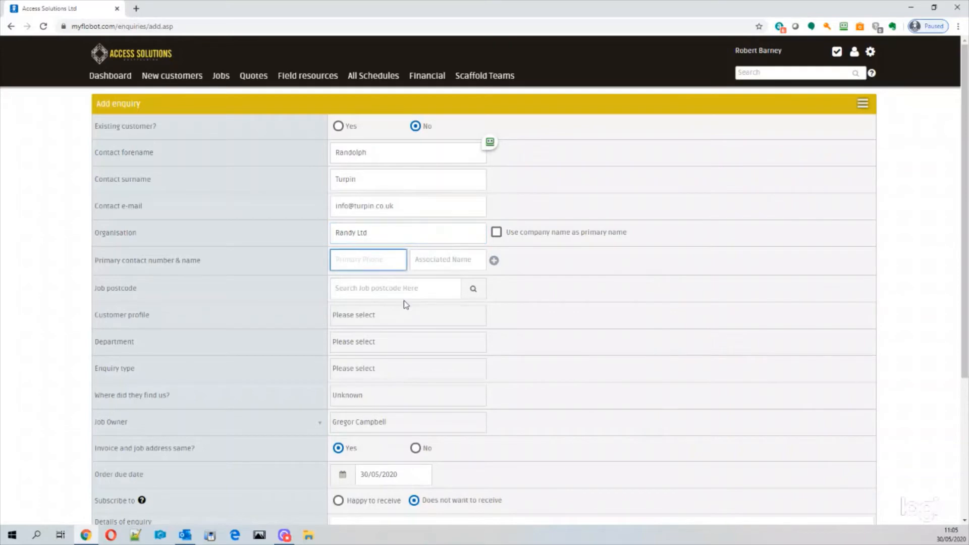
pyautogui.write('454545')
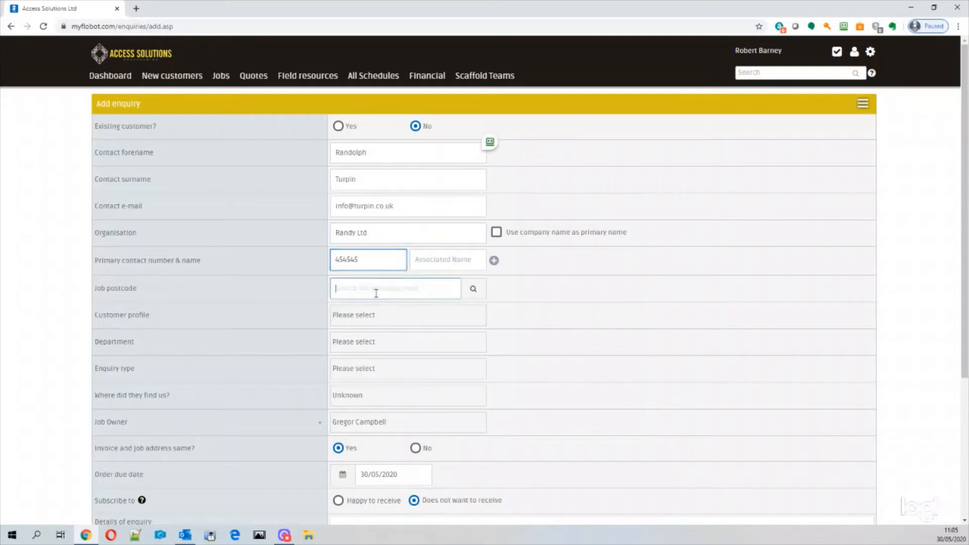
pyautogui.write('SW12')
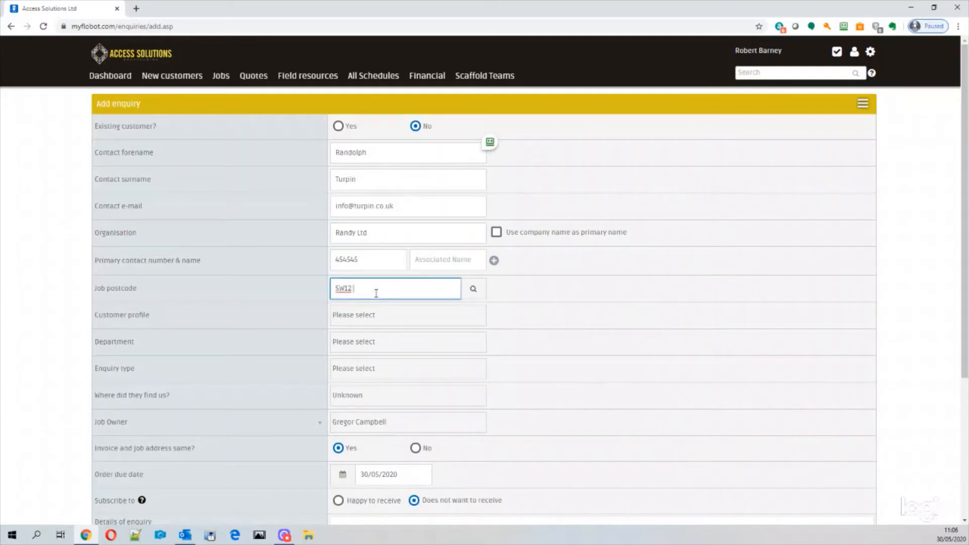
pyautogui.write('8SH')
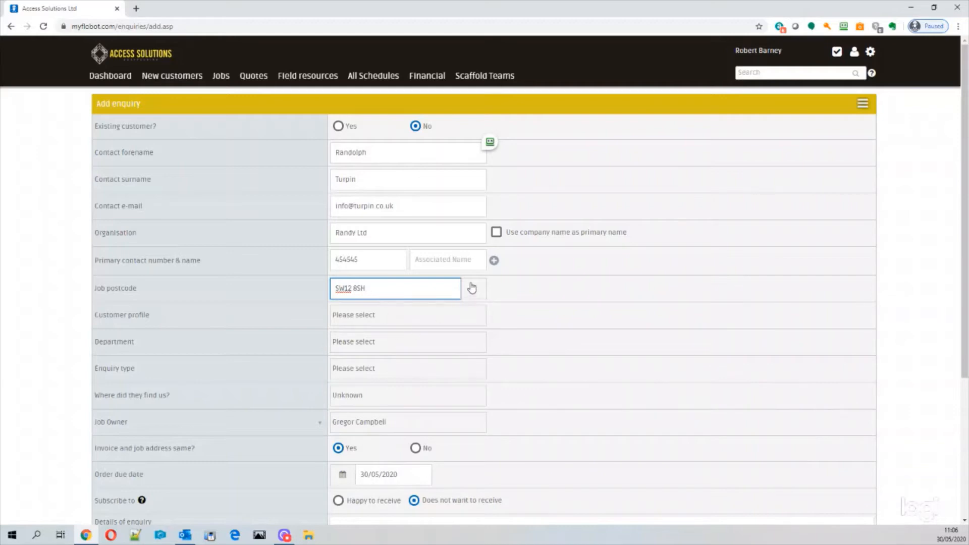
pyautogui.click(471, 287)
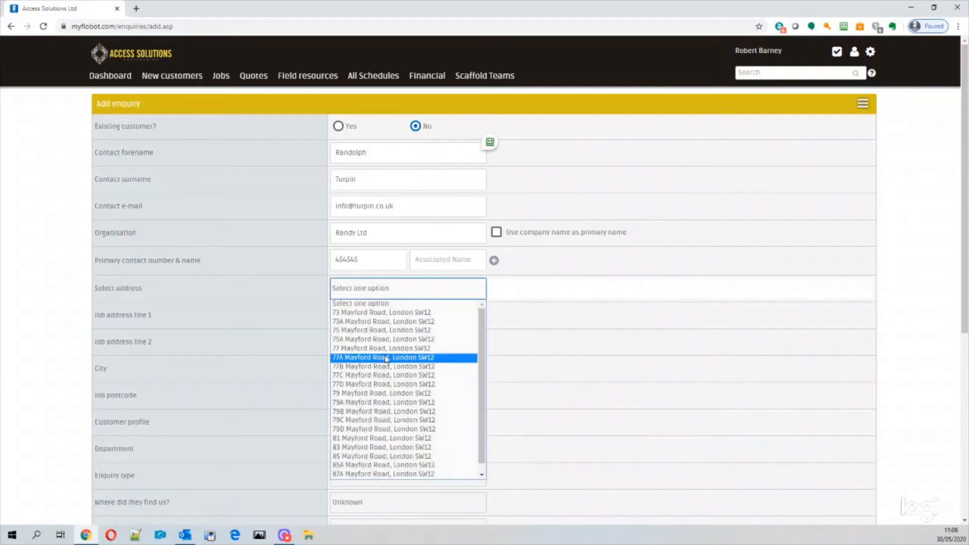
pyautogui.click(383, 357)
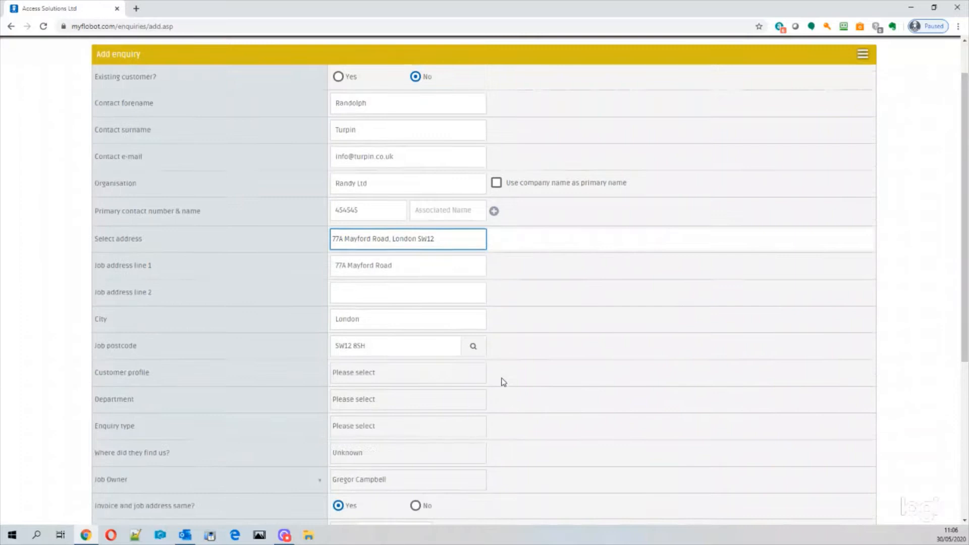
# Choose customer profile Construction, department Scaffolding and enquiry type Front elevation.
pyautogui.click(408, 373)
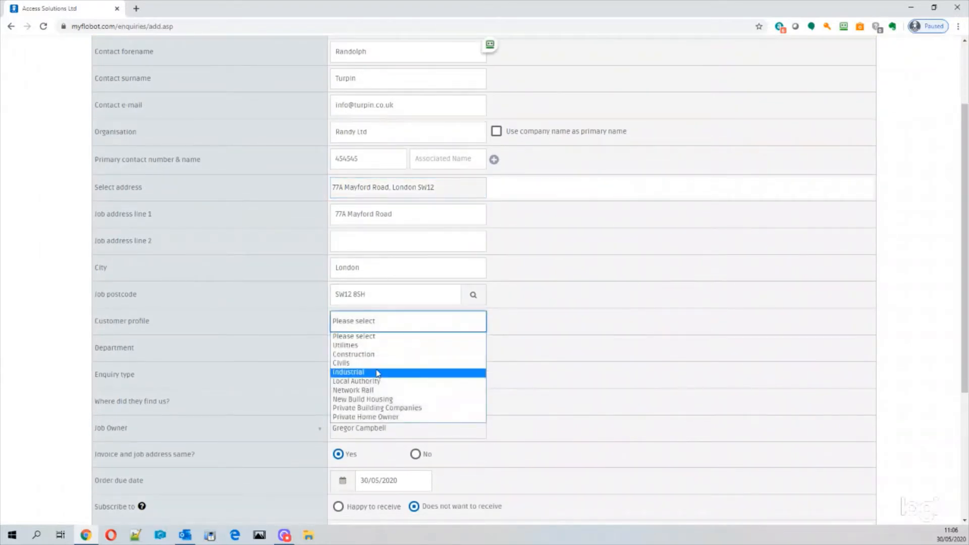
pyautogui.moveTo(380, 362)
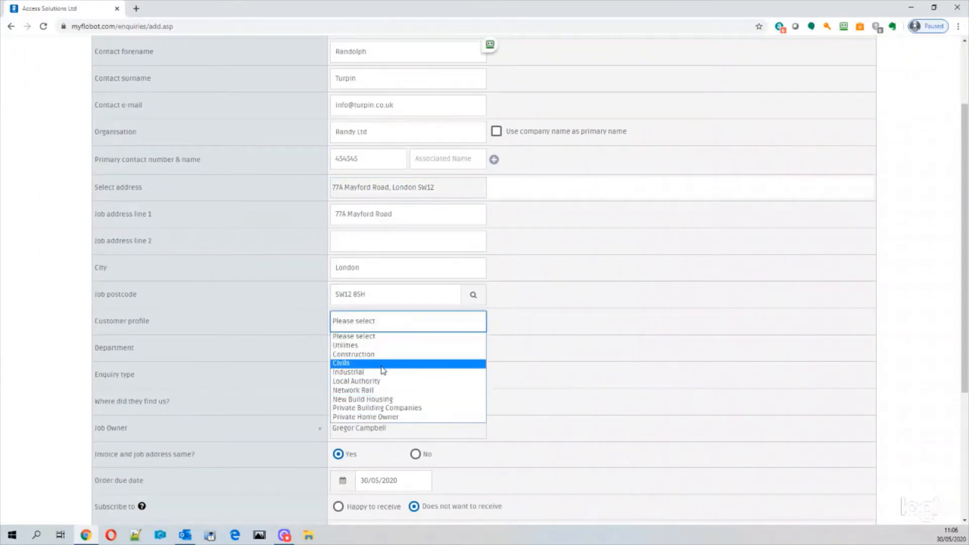
pyautogui.moveTo(382, 354)
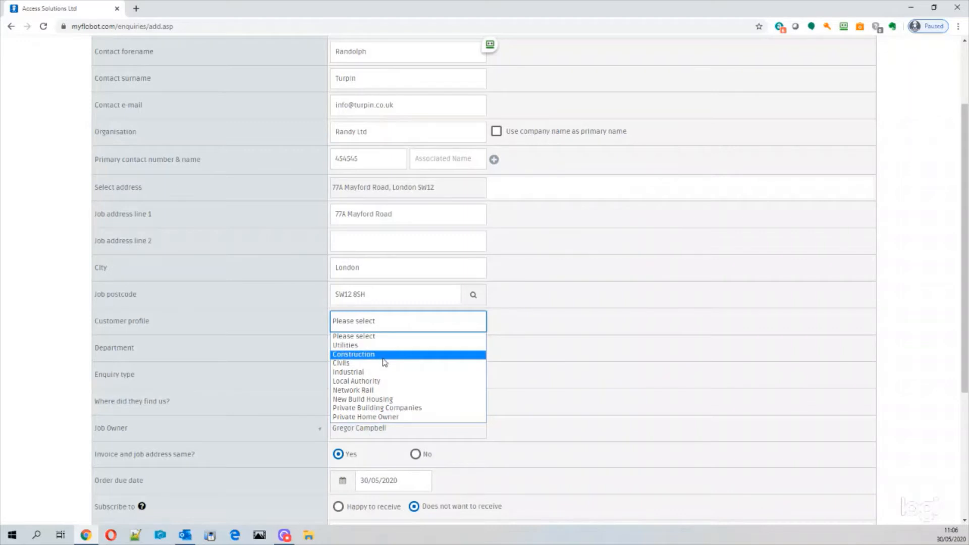
pyautogui.click(353, 354)
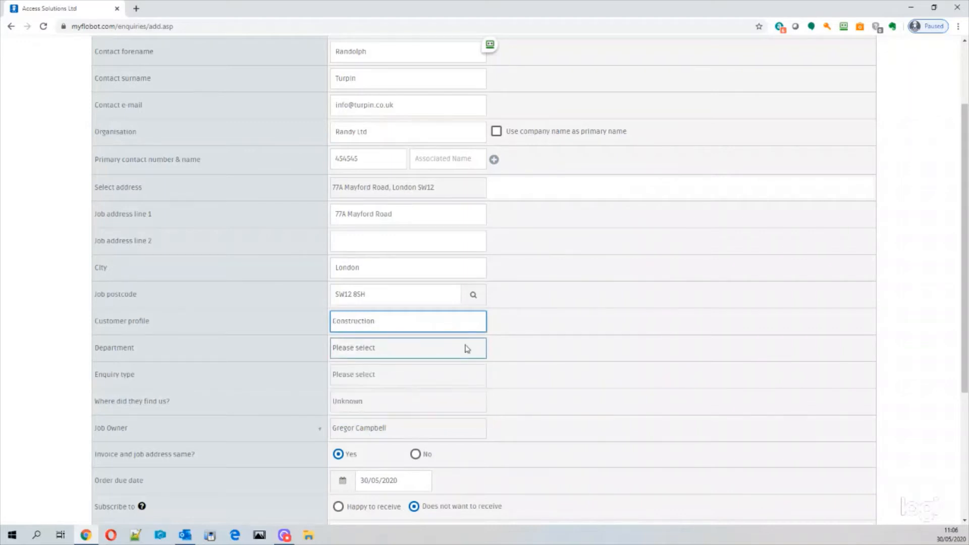
pyautogui.click(407, 348)
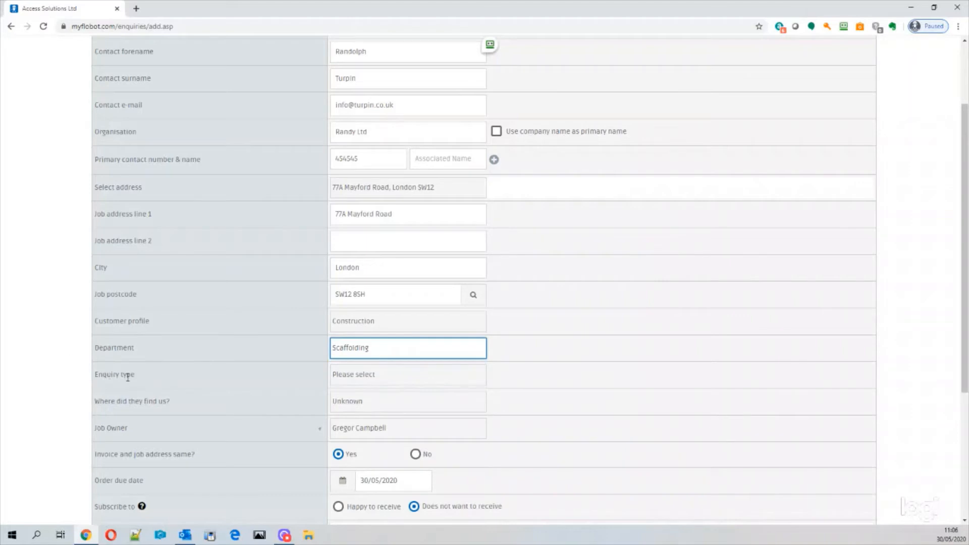
pyautogui.click(408, 375)
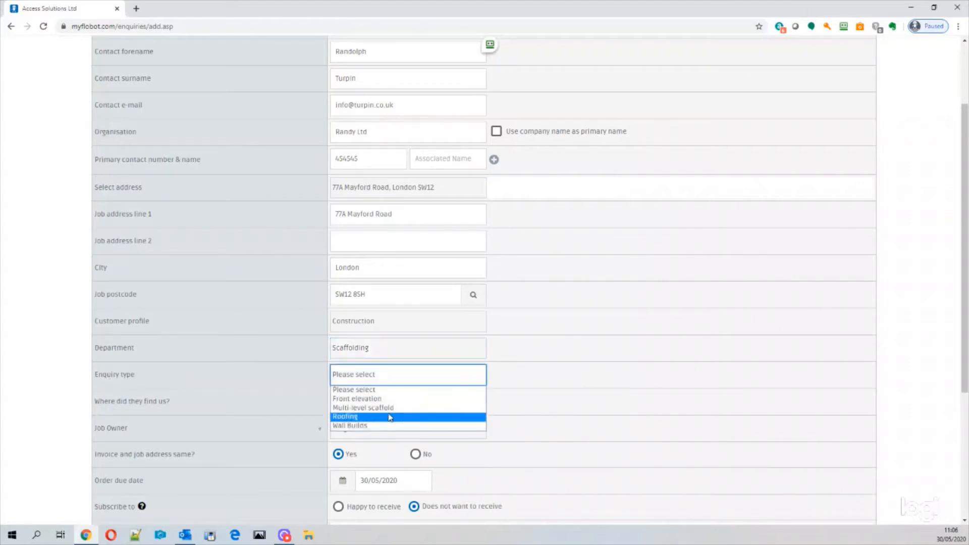
pyautogui.click(357, 398)
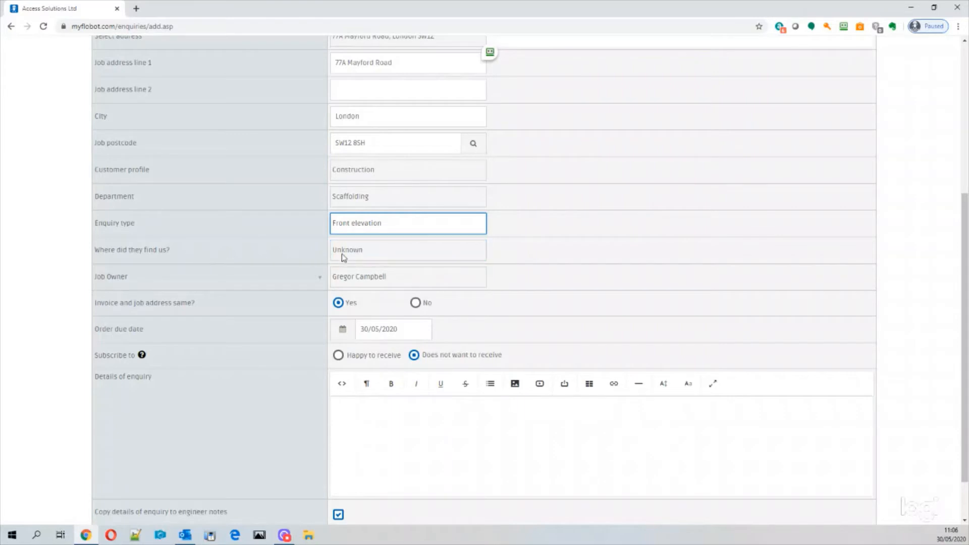
# Set 'Where did they find us?' to Word of Mouth and move to the enquiry details editor.
pyautogui.click(406, 250)
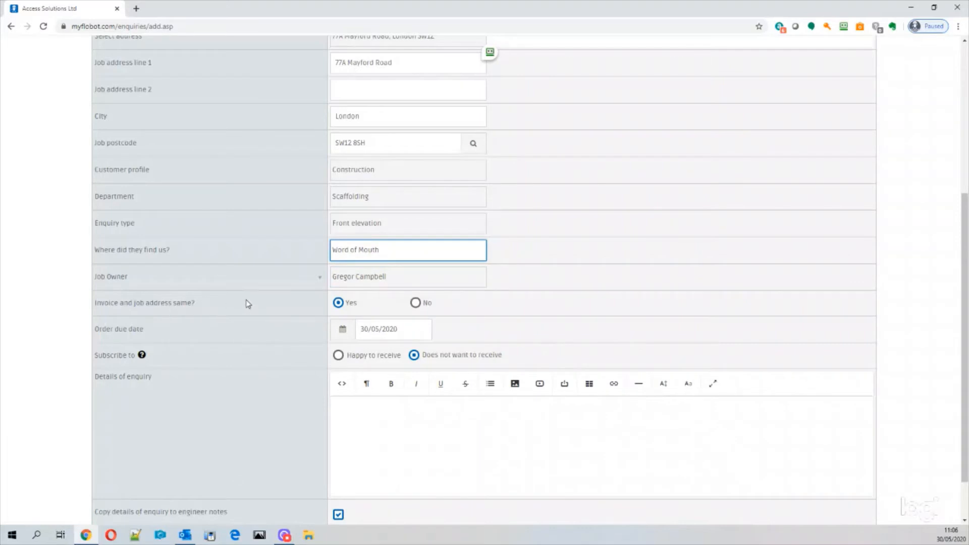
pyautogui.moveTo(415, 302)
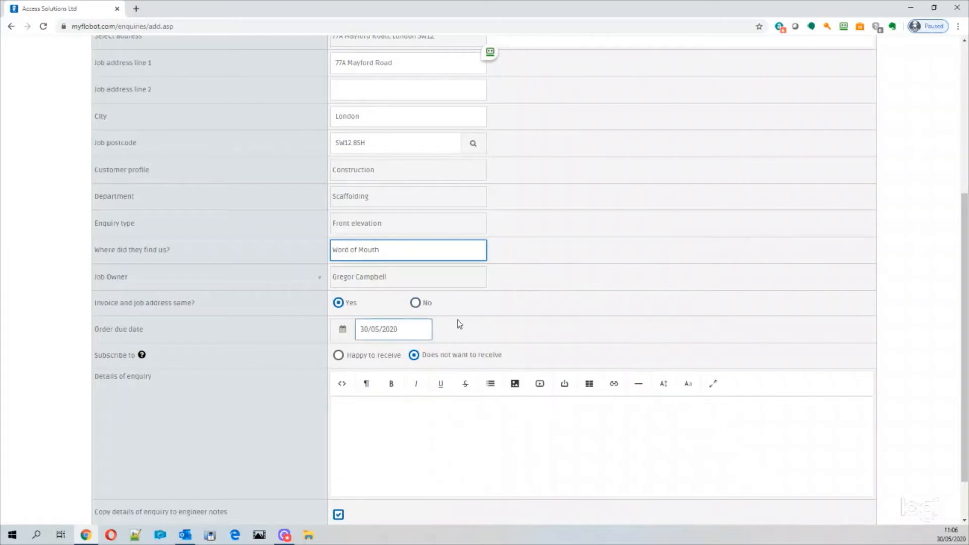
pyautogui.moveTo(103, 346)
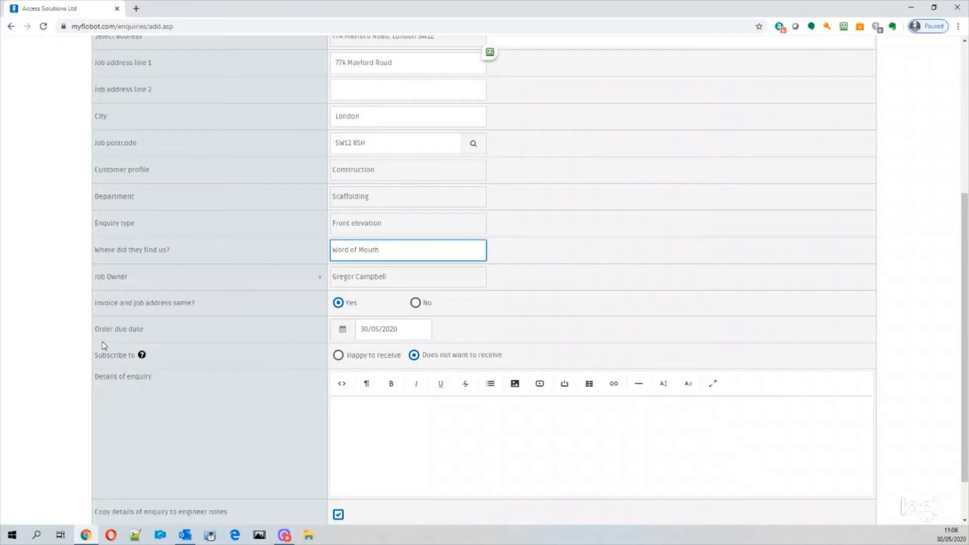
pyautogui.click(392, 329)
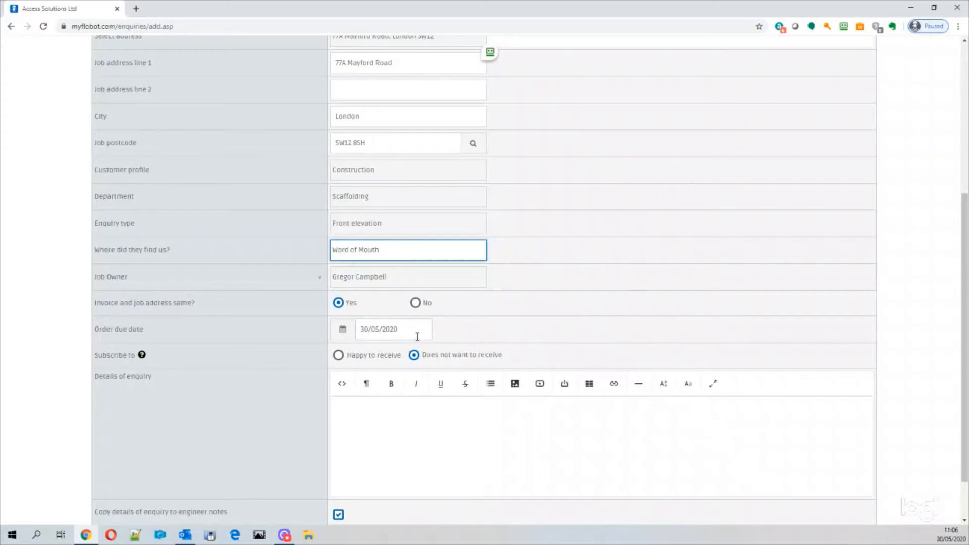
pyautogui.click(392, 328)
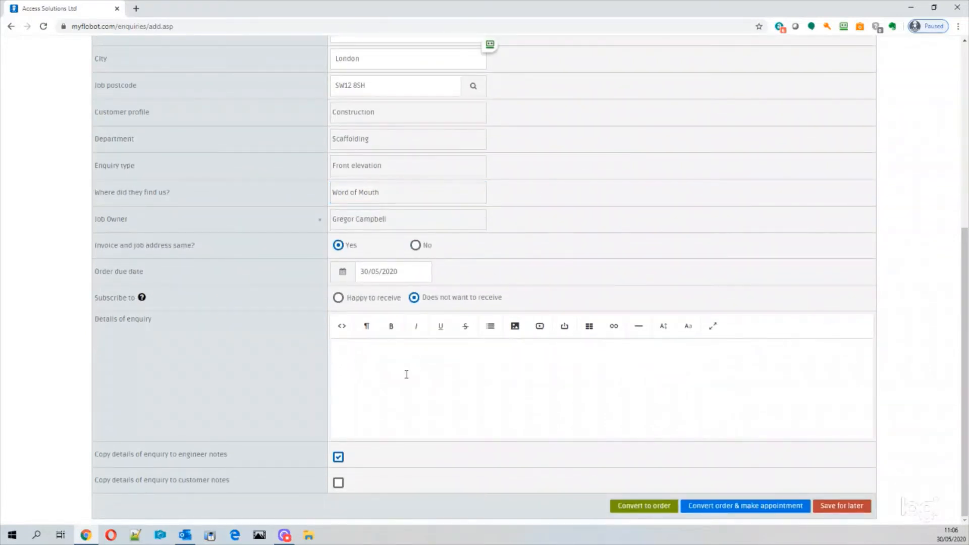
# Enter enquiry details 'wants a scaffold on a cathedral in london'.
pyautogui.write('w')
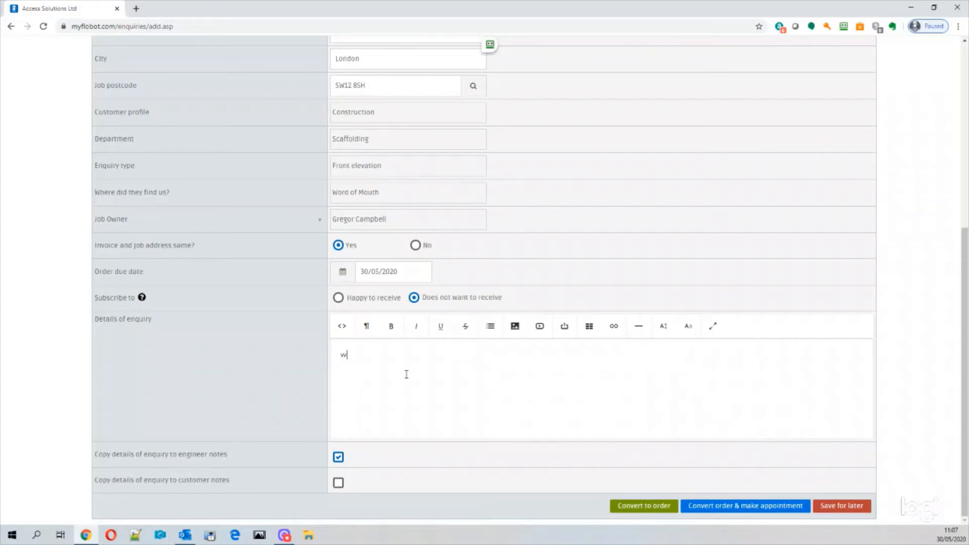
pyautogui.write('ants a sc')
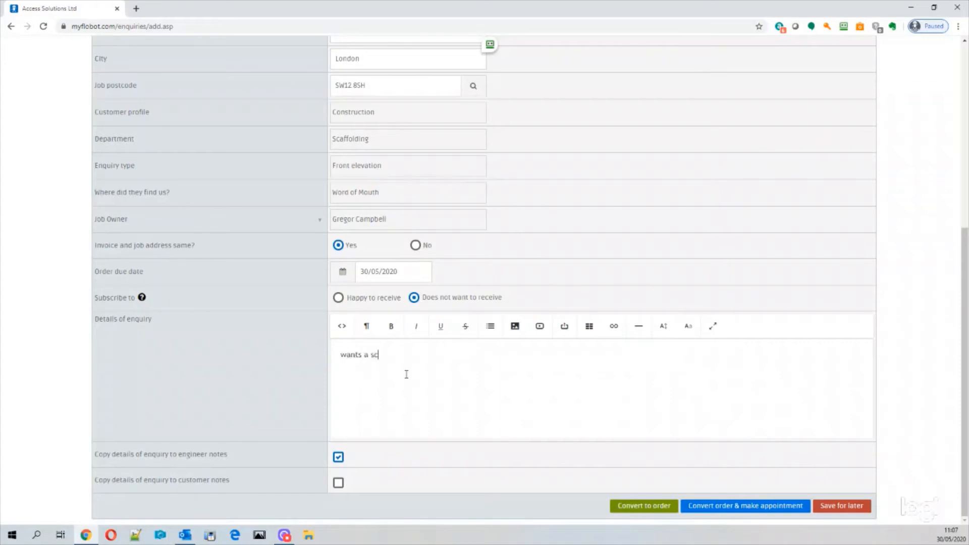
pyautogui.write('affold on a')
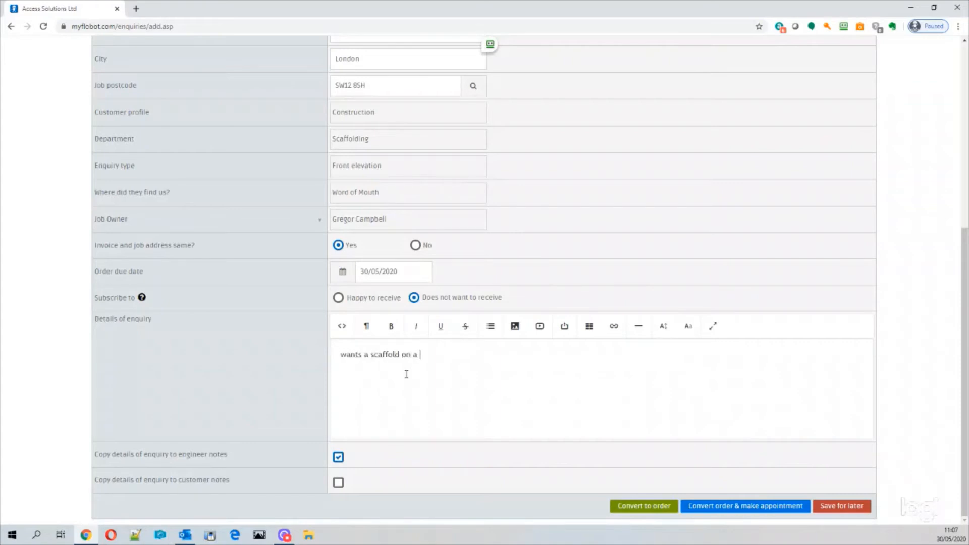
pyautogui.write('cather')
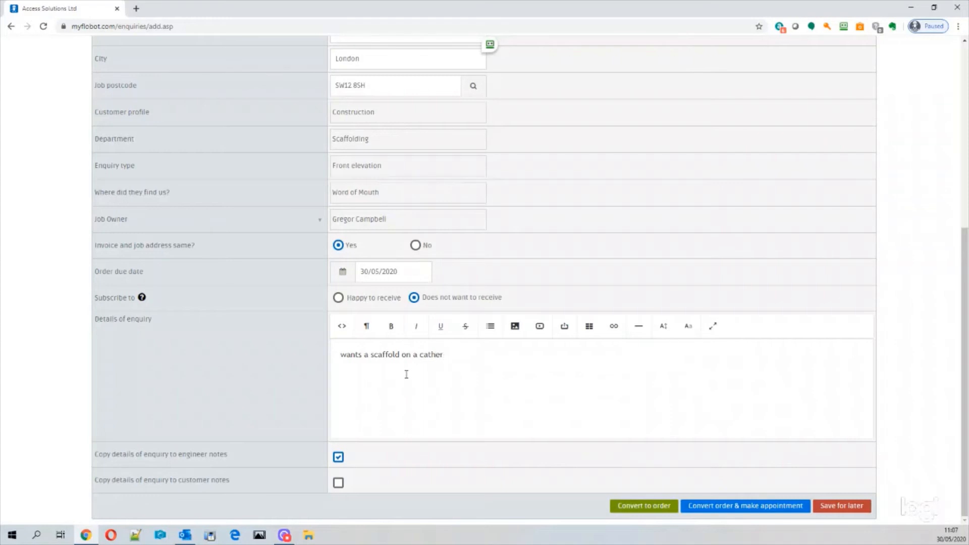
pyautogui.write('dral')
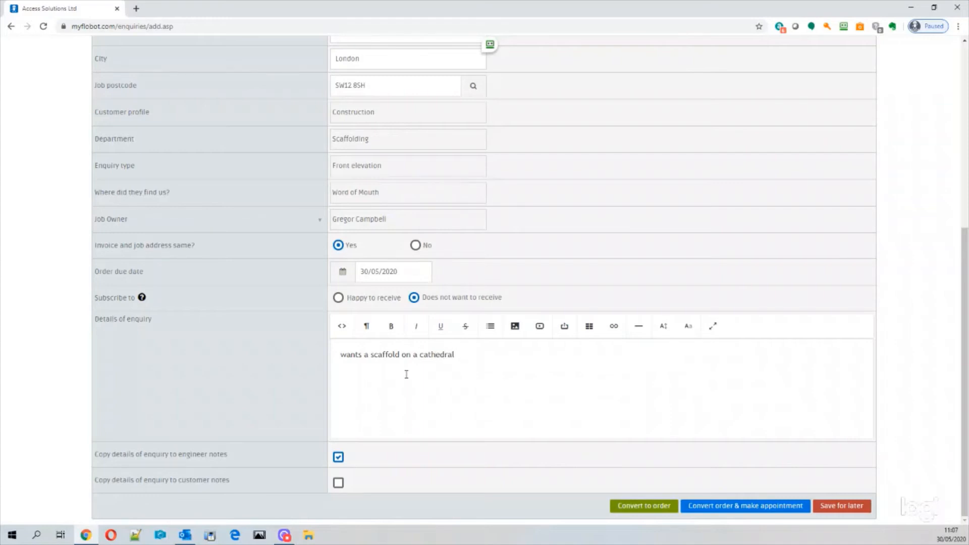
pyautogui.write('in O')
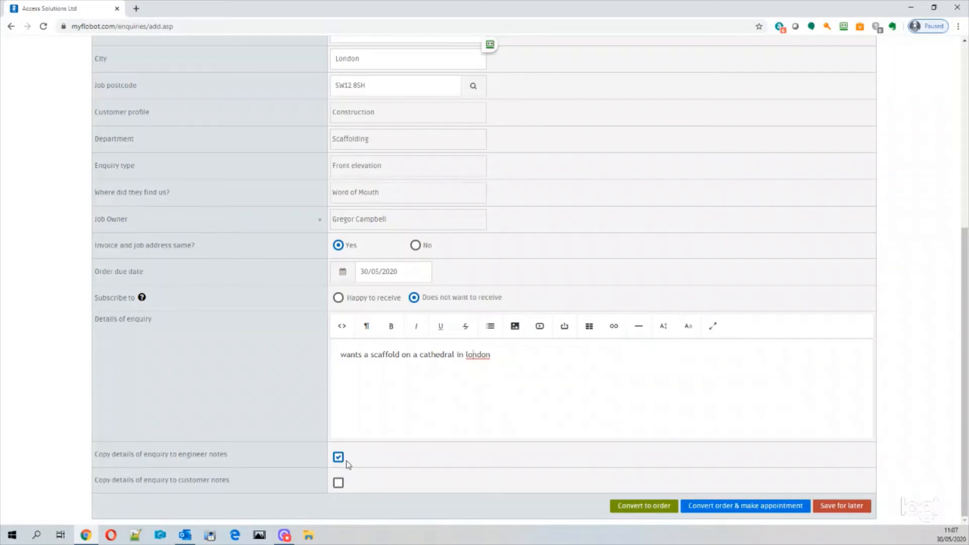
pyautogui.moveTo(319, 488)
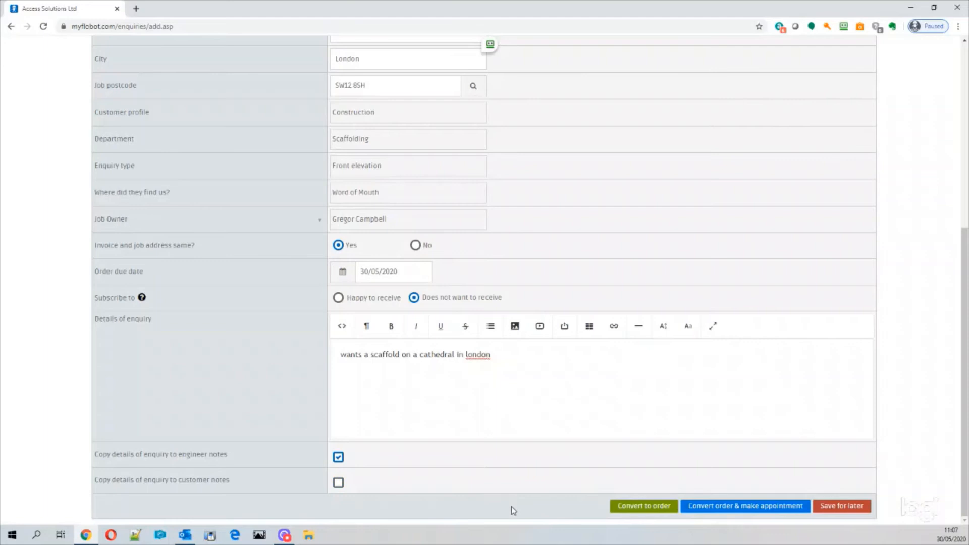
pyautogui.moveTo(643, 506)
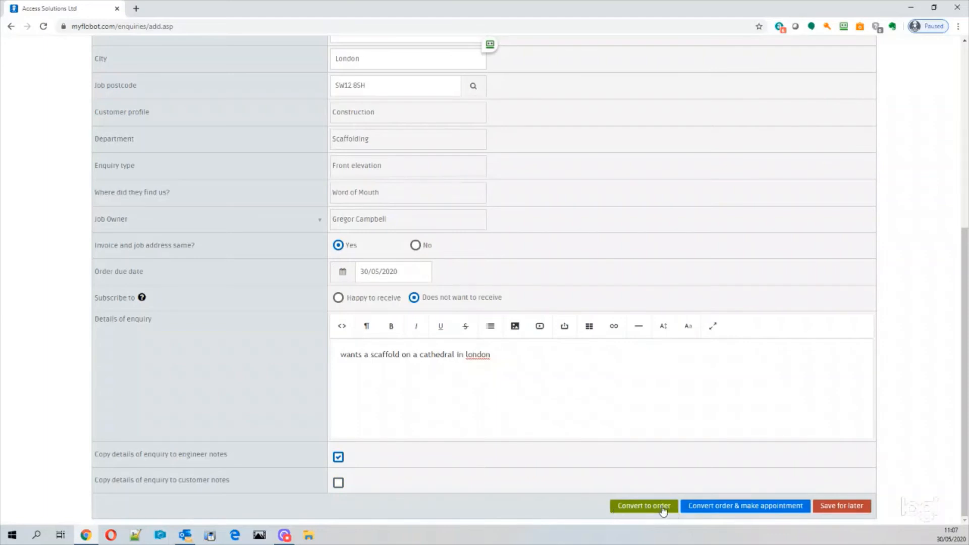
pyautogui.moveTo(841, 505)
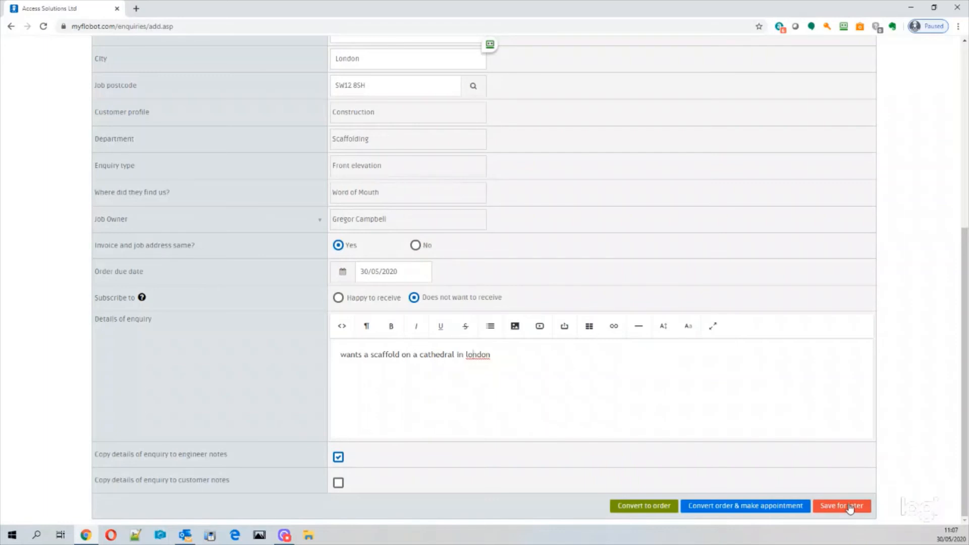
pyautogui.moveTo(838, 509)
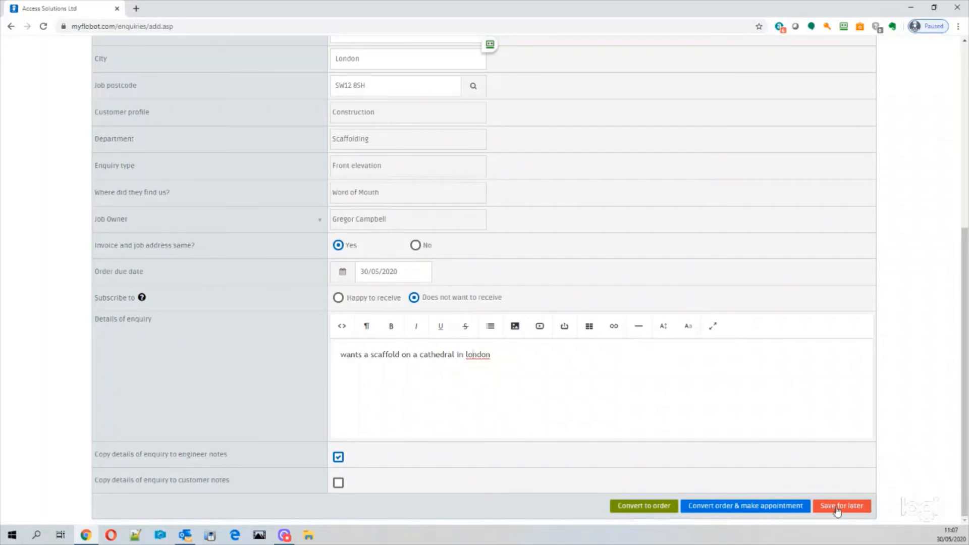
pyautogui.click(841, 505)
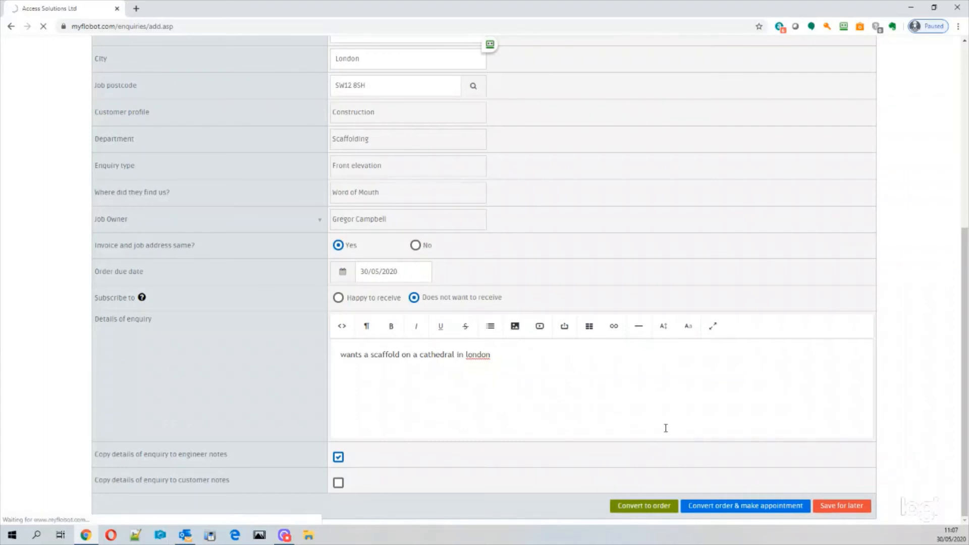
pyautogui.click(840, 506)
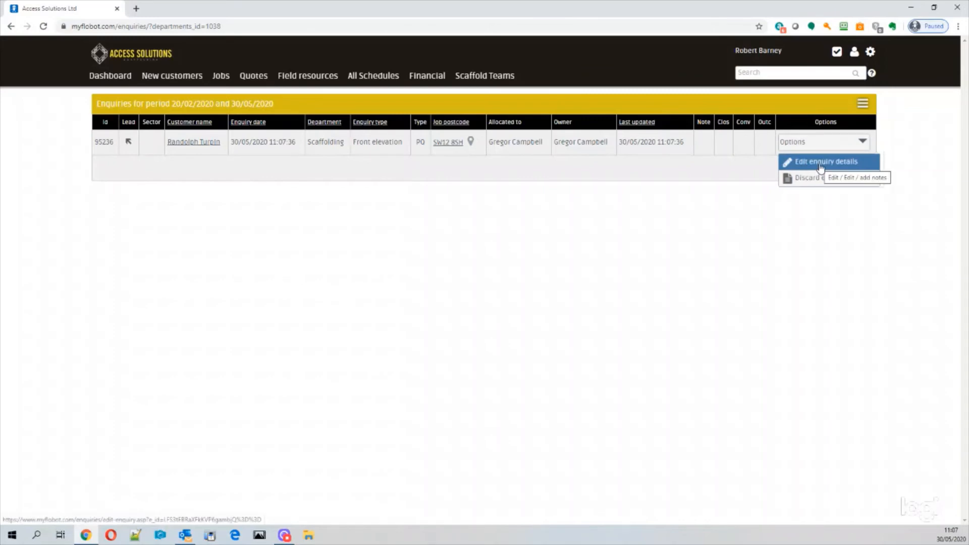
# Reopen the enquiry for editing and add the note 'wants an appointment for quote'.
pyautogui.click(827, 161)
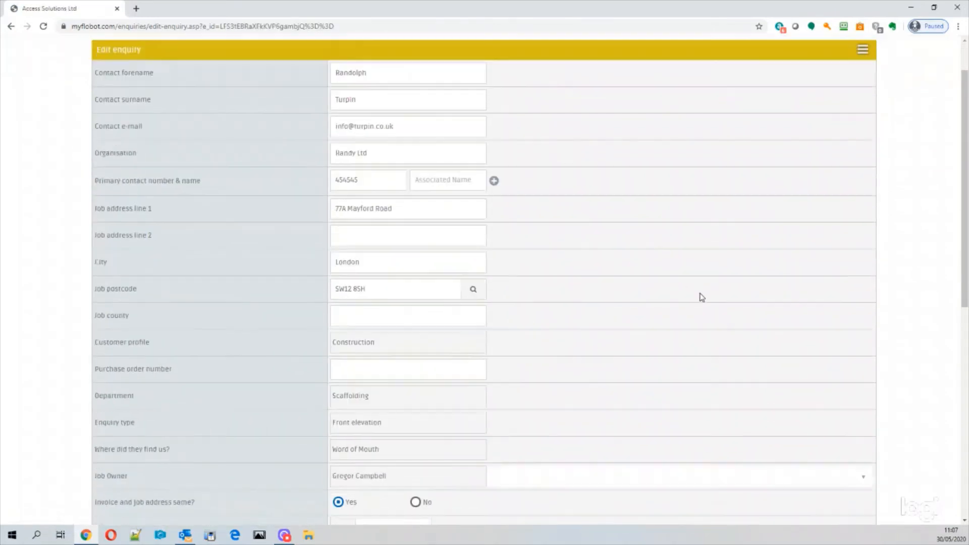
pyautogui.scroll(-3)
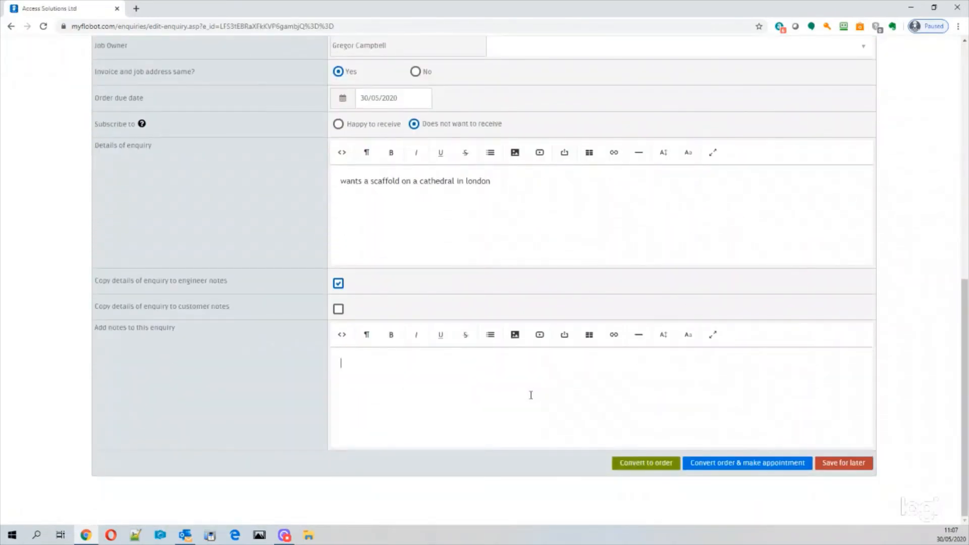
pyautogui.write('wan')
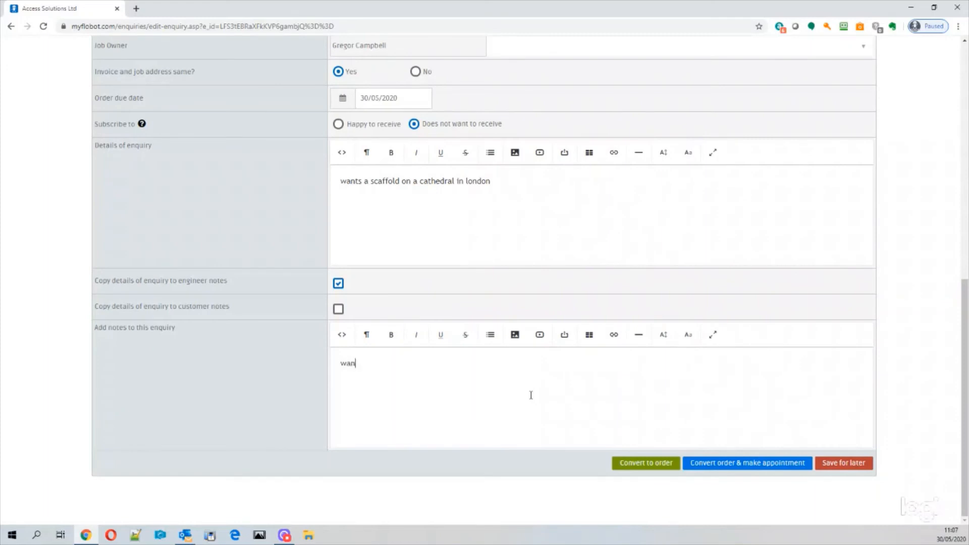
pyautogui.write('tsa n appointm')
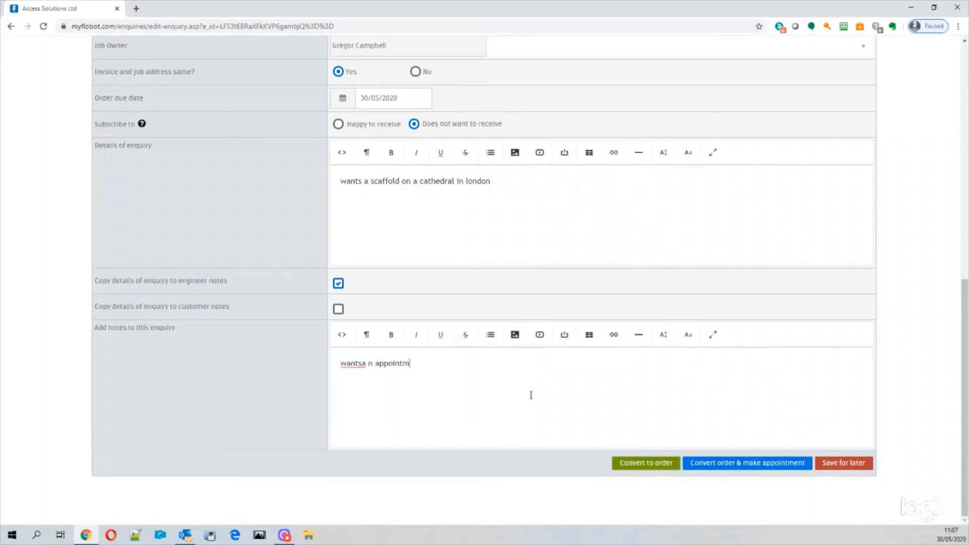
pyautogui.write('ent for quote')
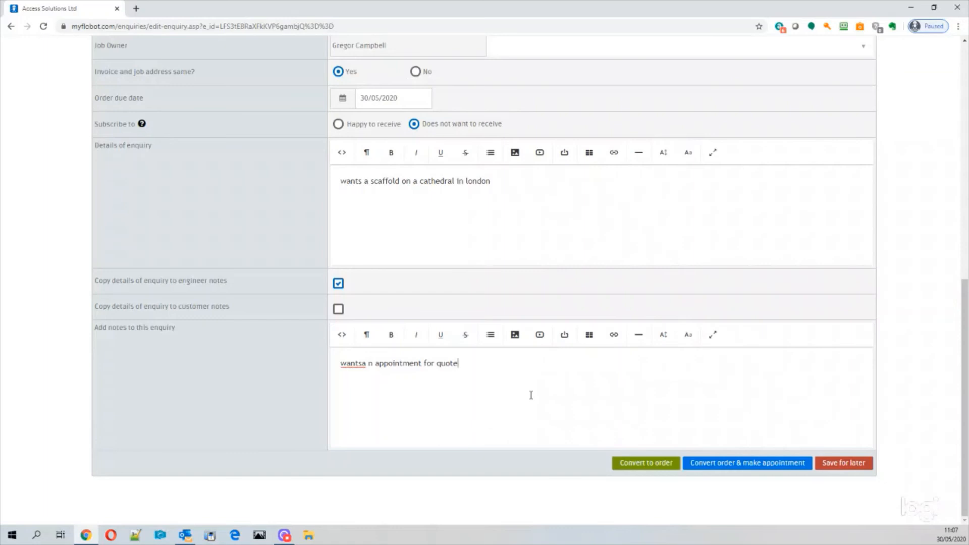
pyautogui.moveTo(370, 359)
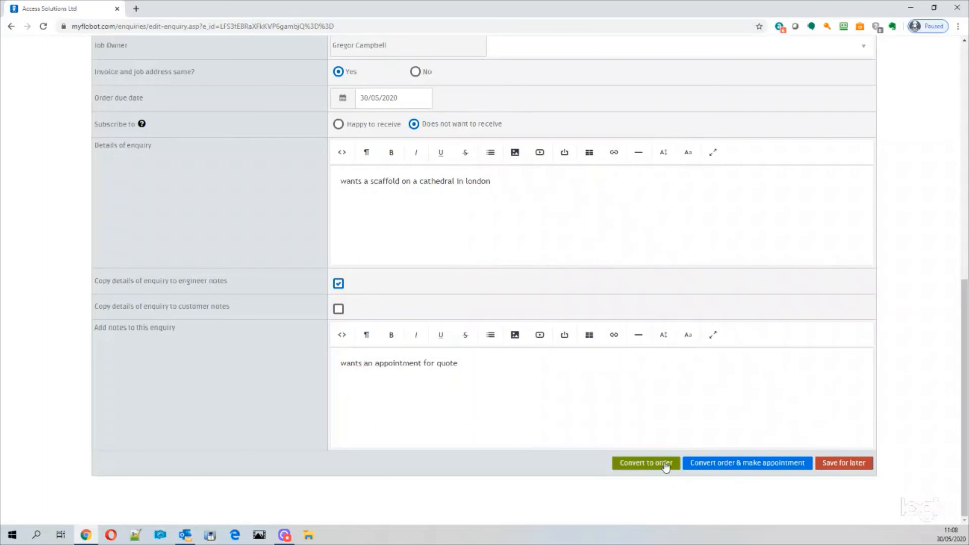
pyautogui.moveTo(747, 462)
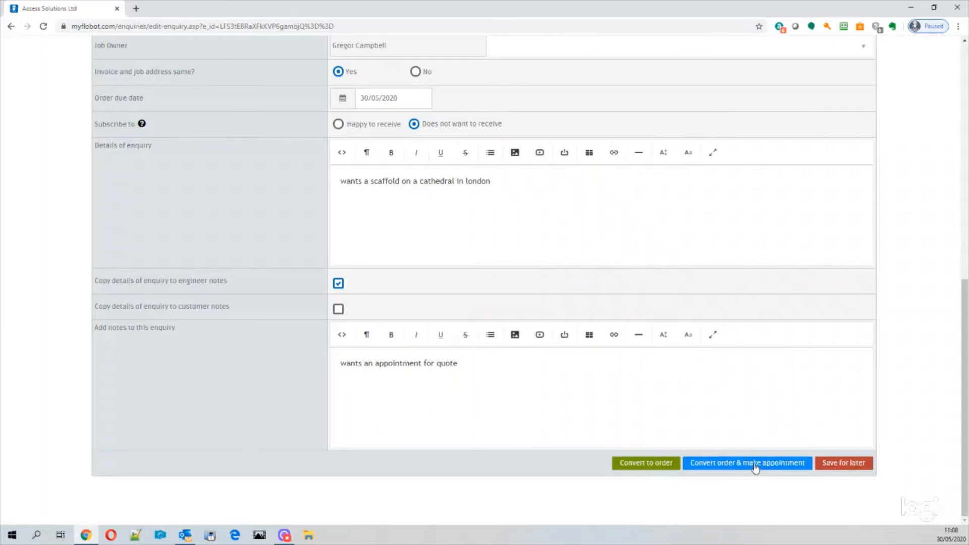
pyautogui.moveTo(645, 462)
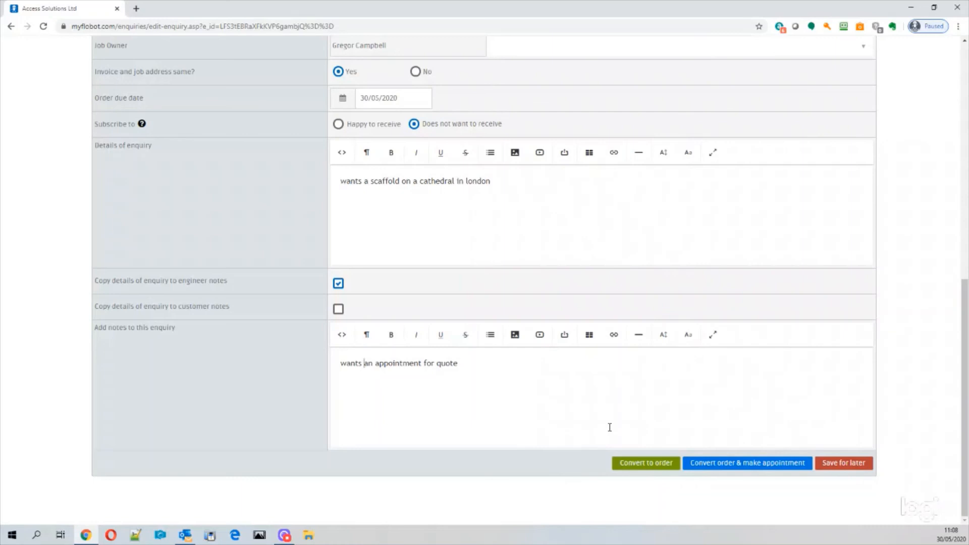
pyautogui.moveTo(660, 471)
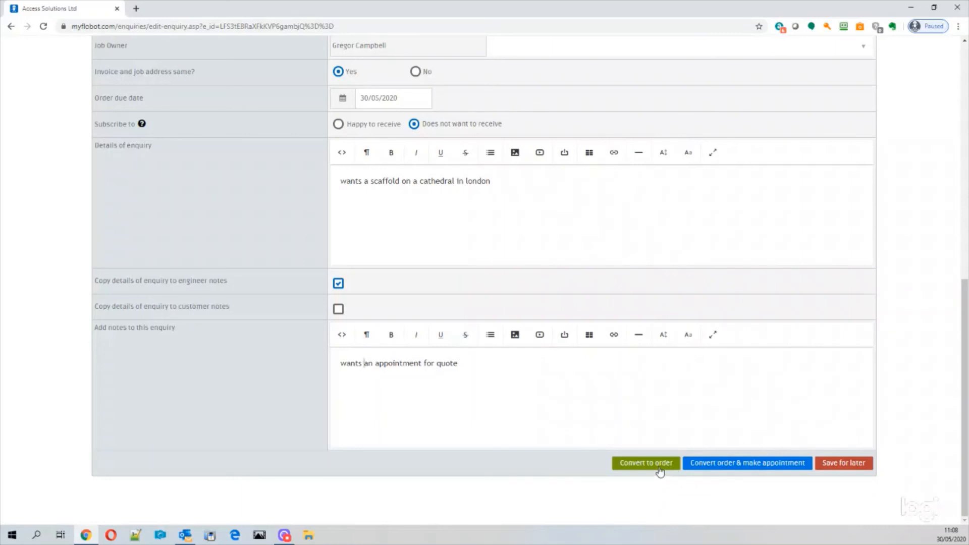
pyautogui.moveTo(663, 469)
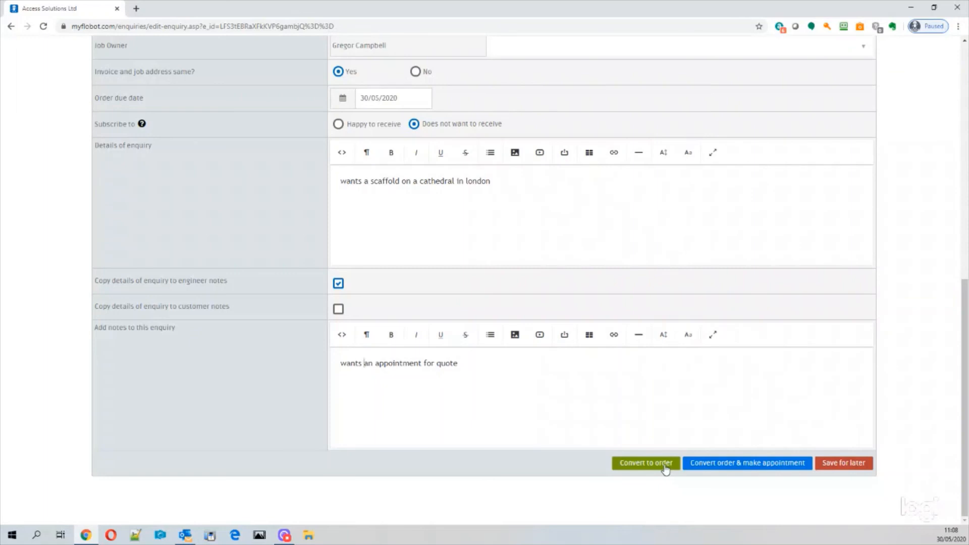
pyautogui.moveTo(731, 470)
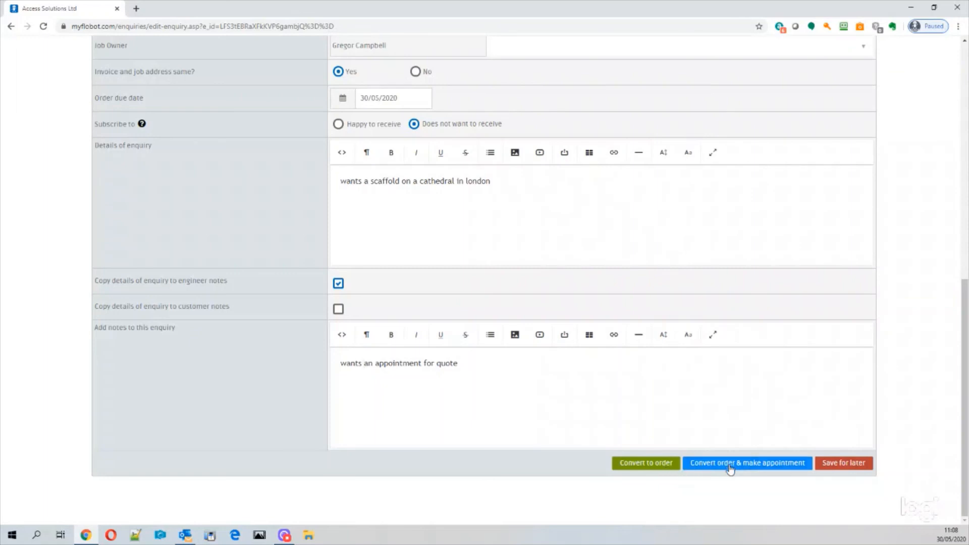
# Convert the enquiry to an order and bring up the weekly schedules calendar.
pyautogui.click(747, 462)
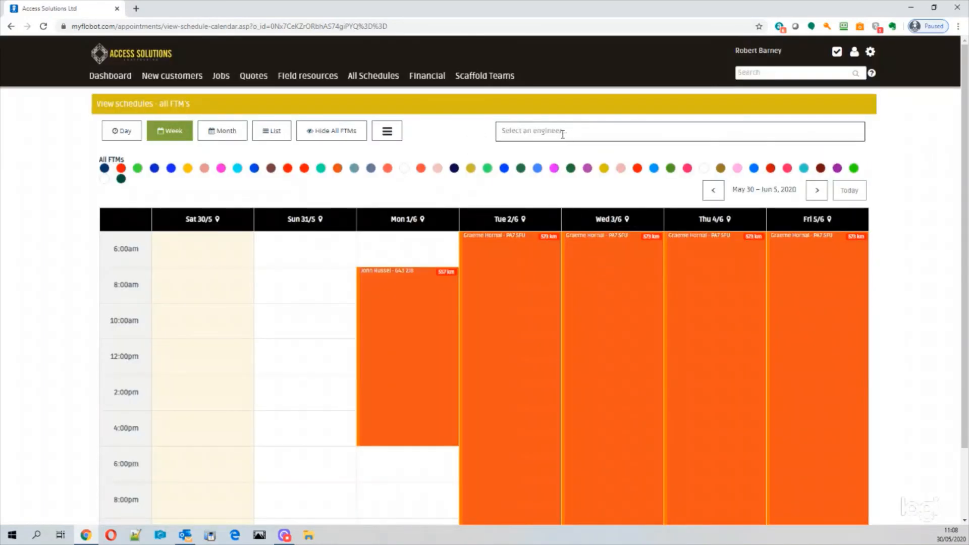
pyautogui.moveTo(893, 235)
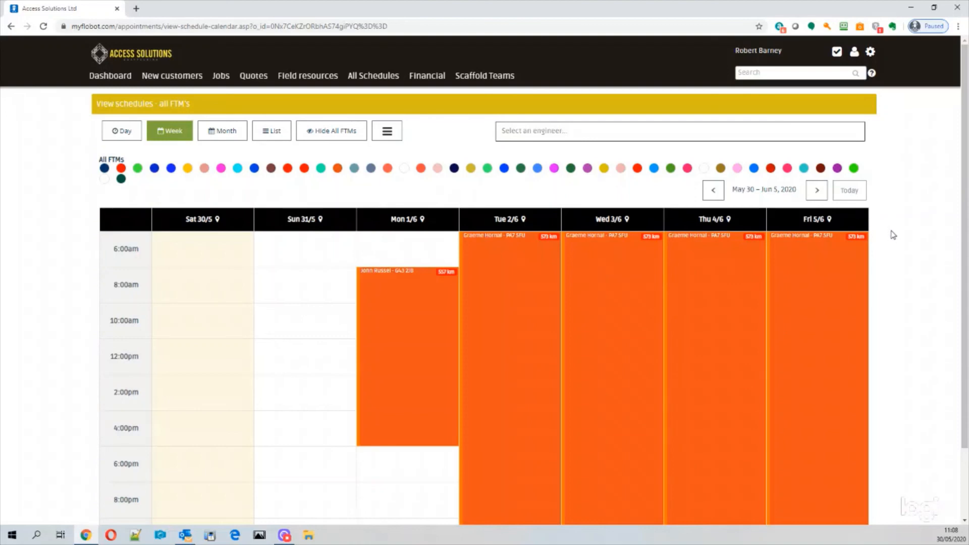
pyautogui.moveTo(885, 240)
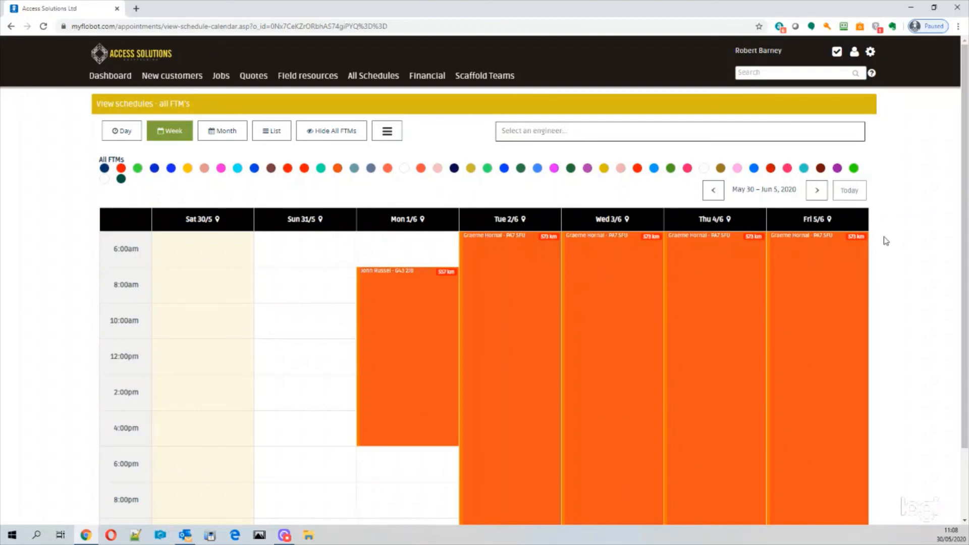